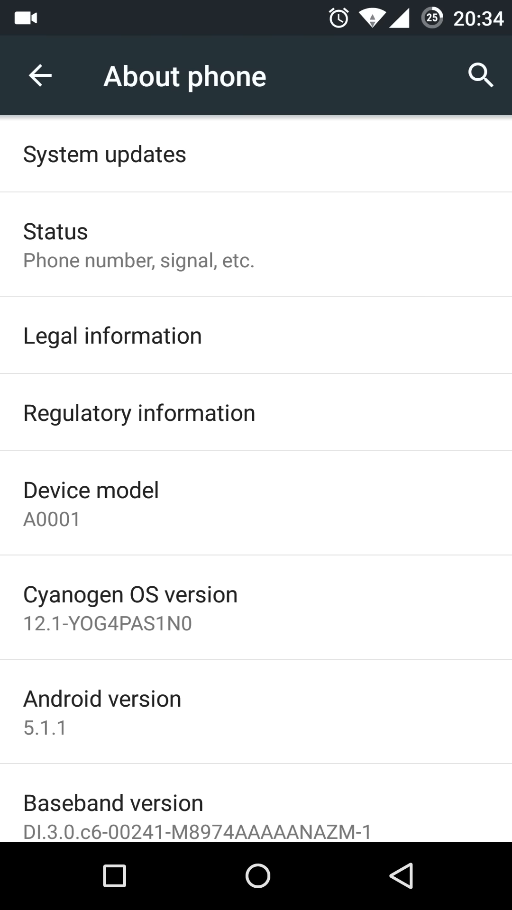
Load the Google Cyprus homepage in Chrome, then return to the home screen overview
scroll(down, 3)
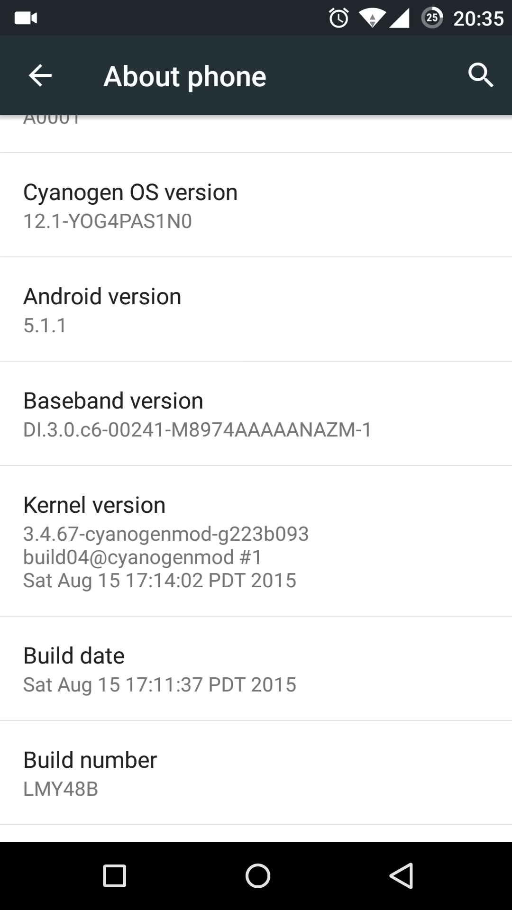
click(257, 875)
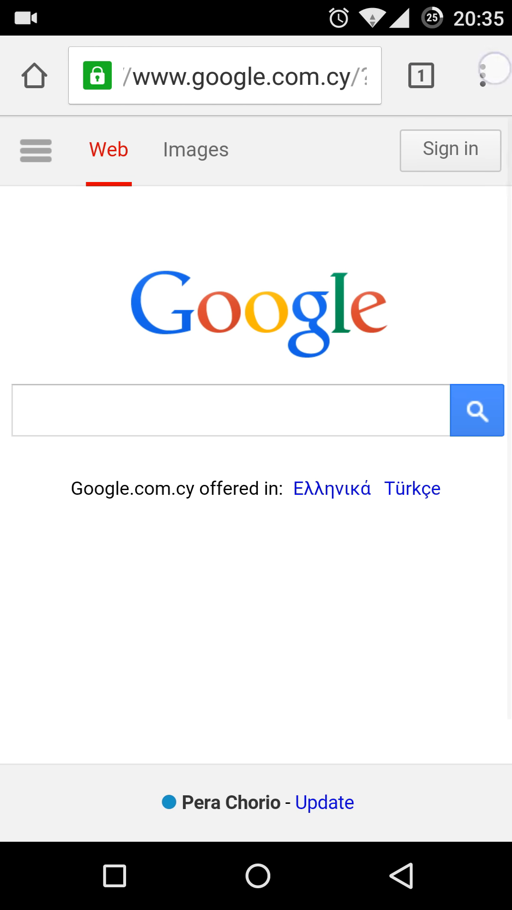
click(495, 75)
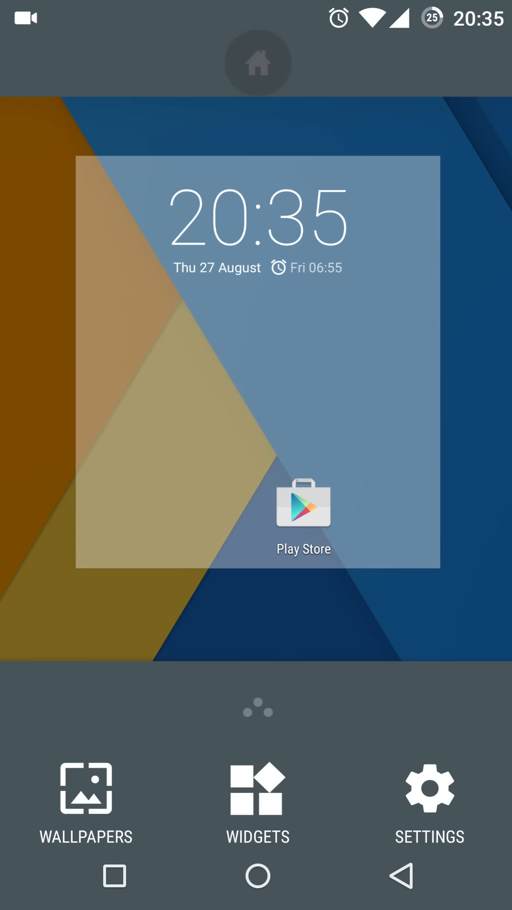
Exit the overview, launch the AudioFX equalizer and return home
click(428, 788)
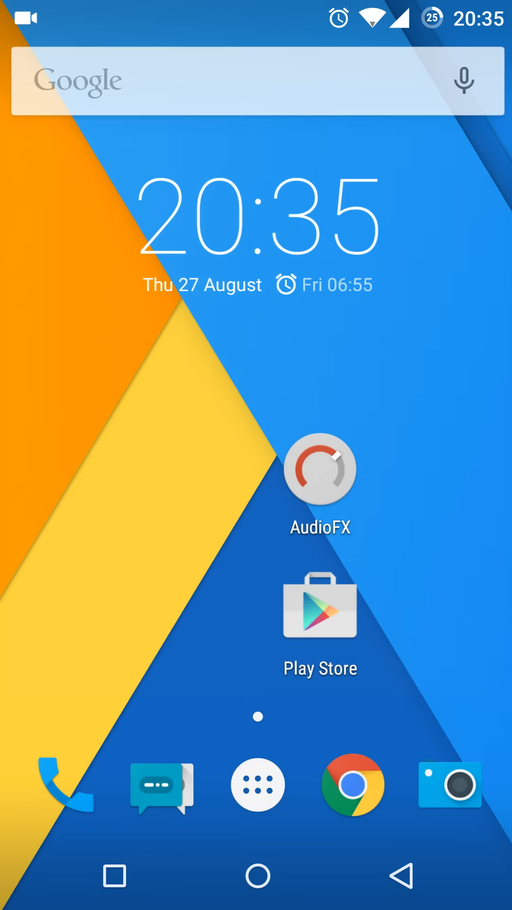
click(322, 470)
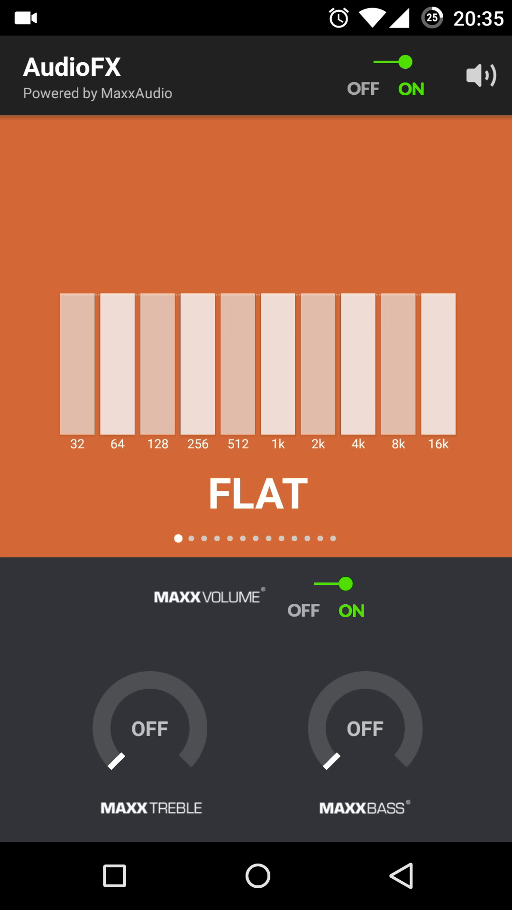
key(HOME)
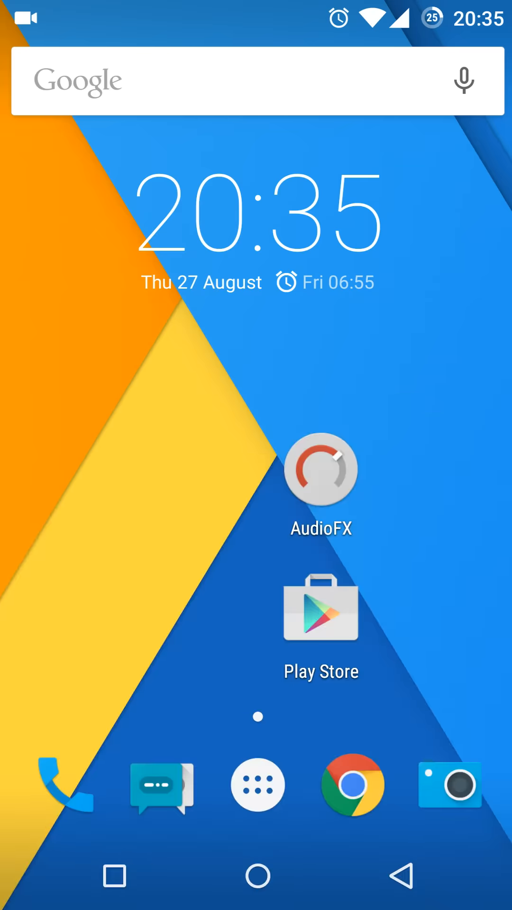
Bring up the full alphabetical app drawer
click(258, 785)
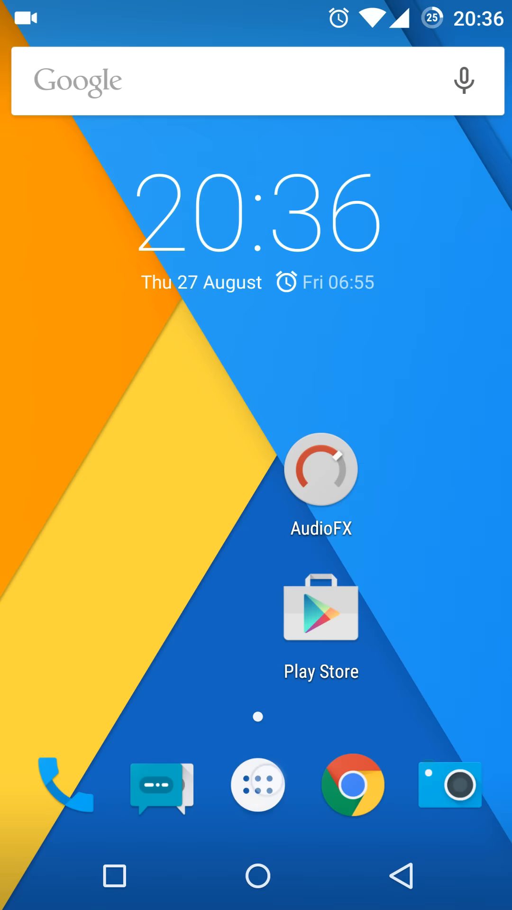
click(258, 785)
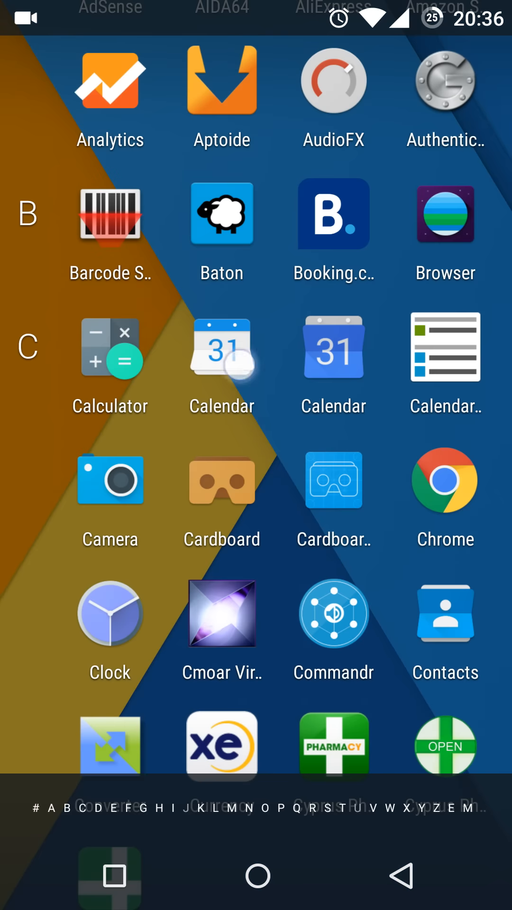
Launch the Phone dialer showing favourite contacts and the search field
click(221, 352)
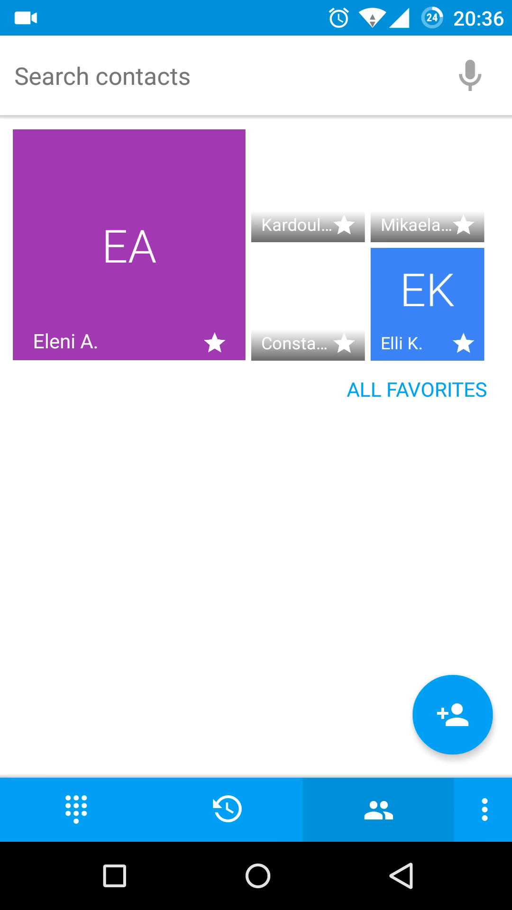
View the recent calls history and the number dial pad, then return home
click(228, 808)
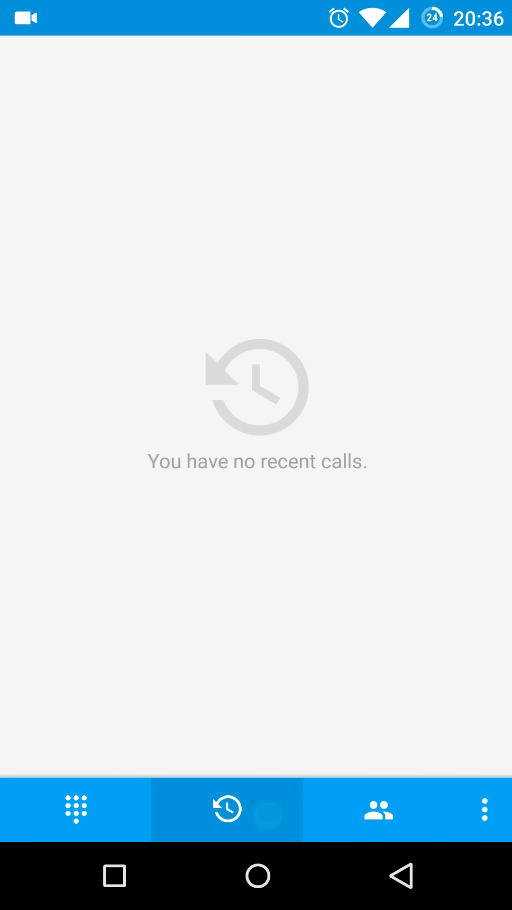
click(76, 809)
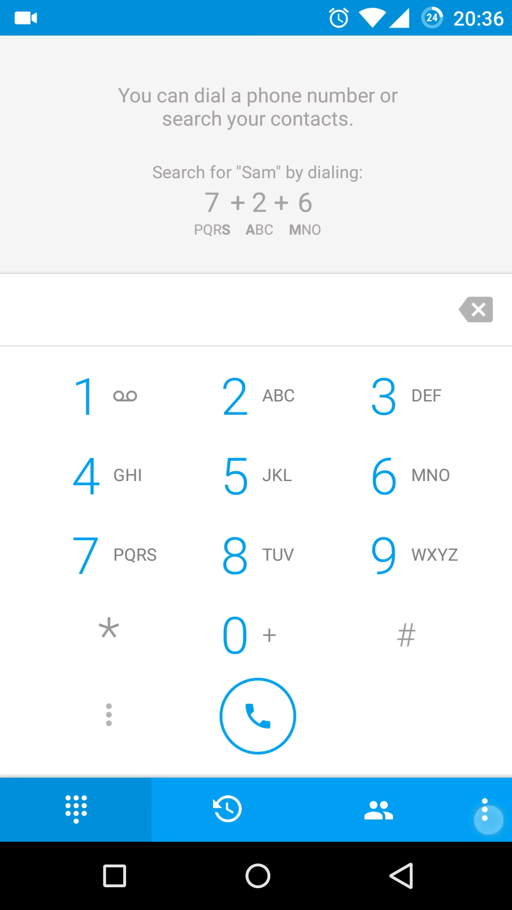
key(HOME)
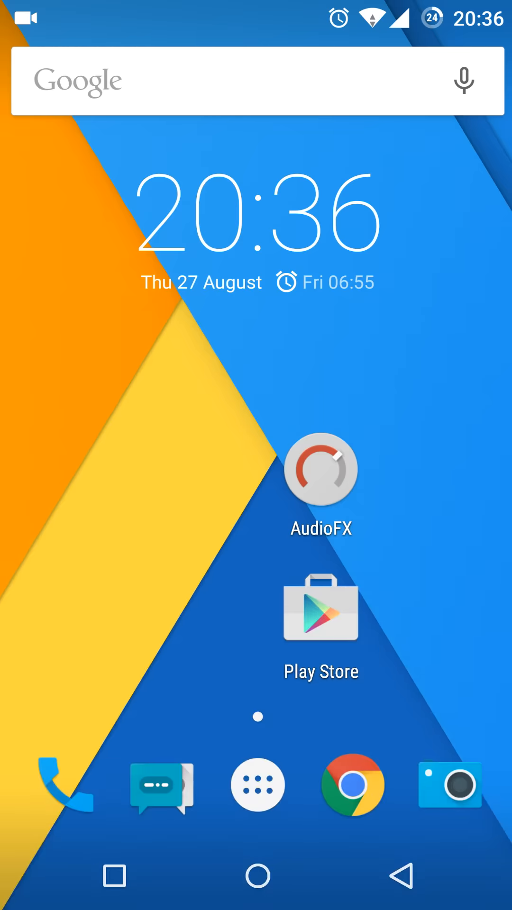
Launch Settings from the S section of the app drawer, landing on Device settings
click(257, 785)
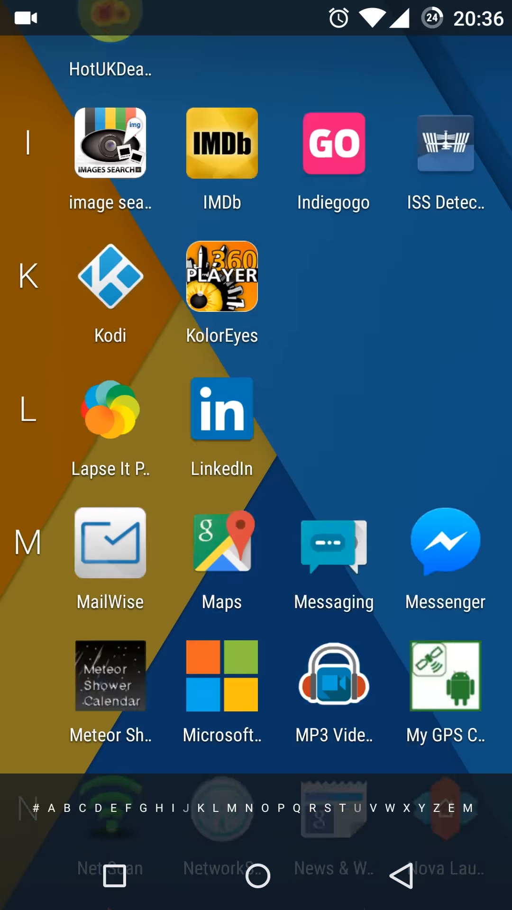
scroll(down, 3)
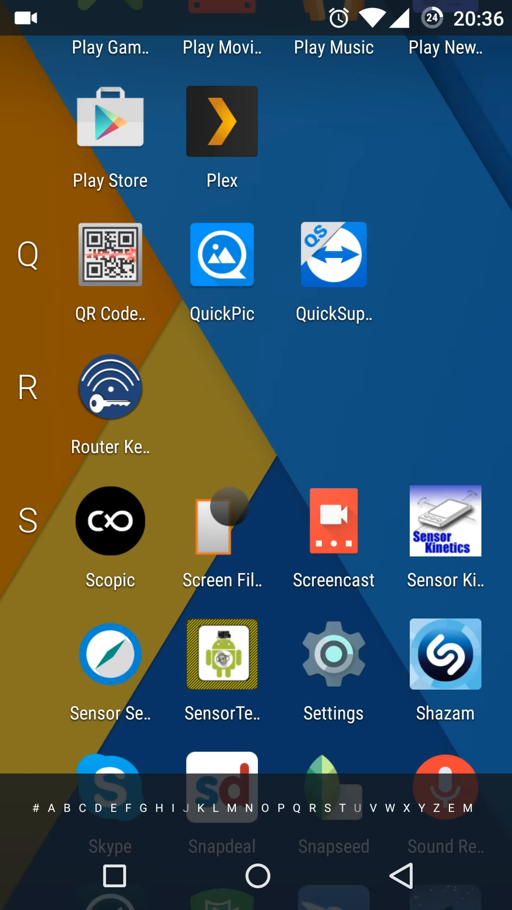
scroll(down, 3)
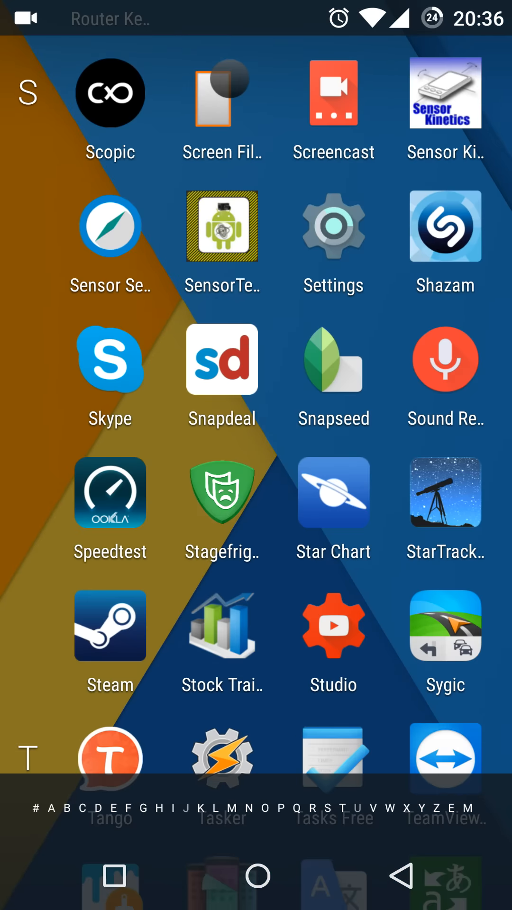
click(222, 495)
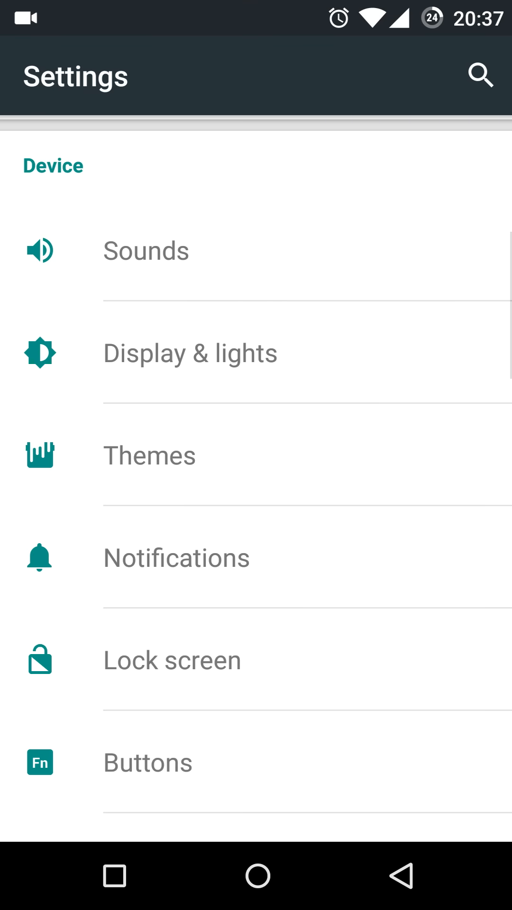
click(189, 353)
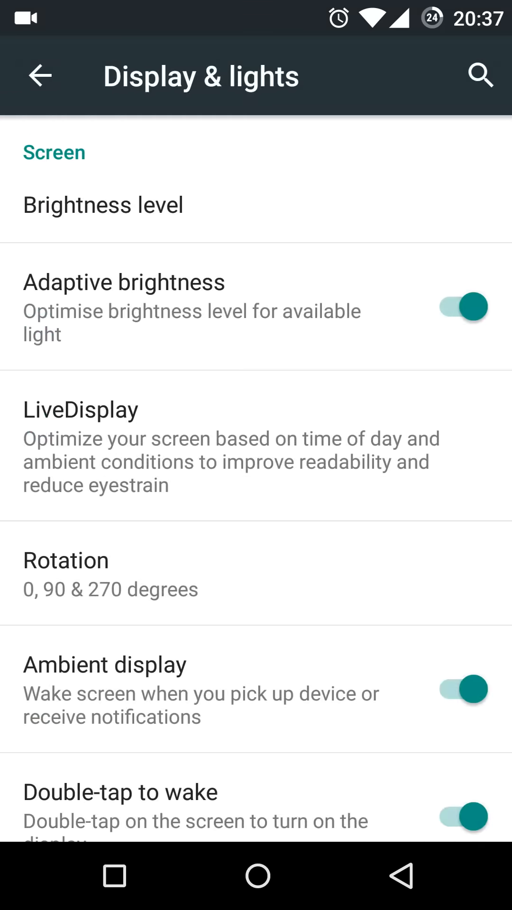
click(78, 410)
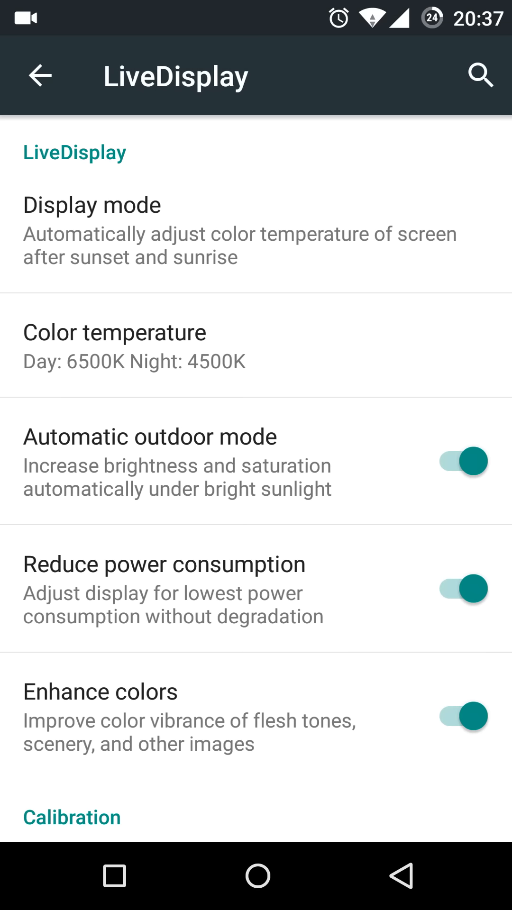
click(93, 204)
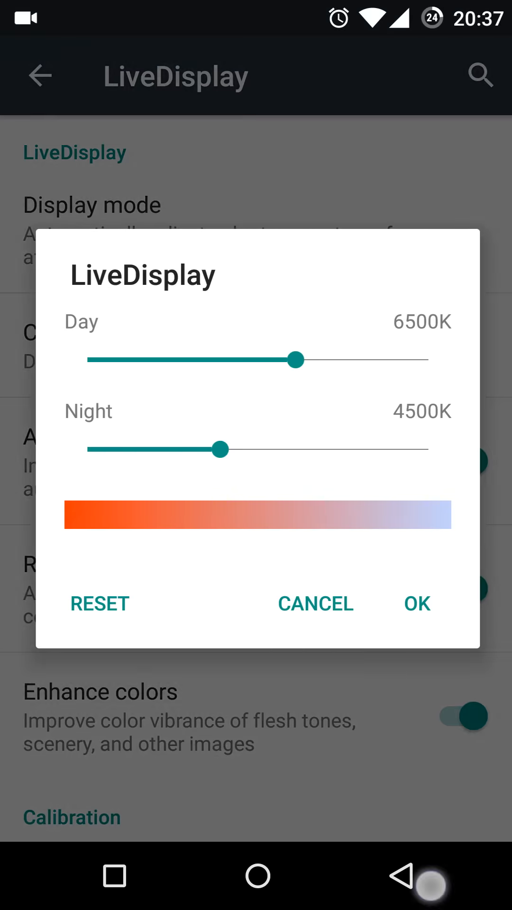
click(315, 603)
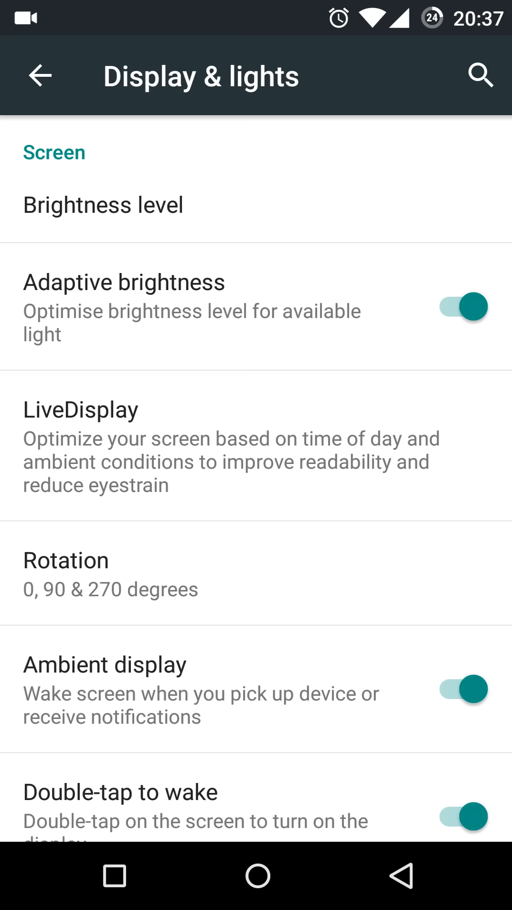
click(39, 75)
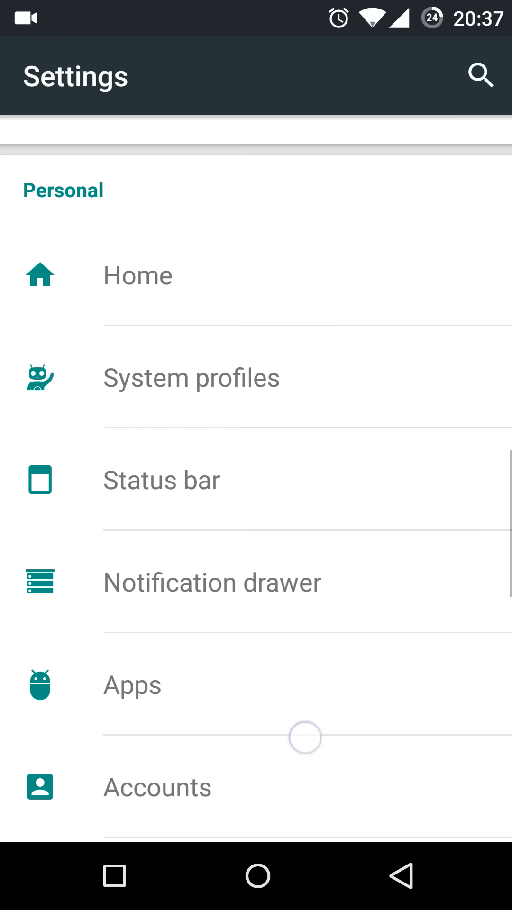
Browse installed apps and permissions, then show Authenticator's app info with storage and cache
click(129, 687)
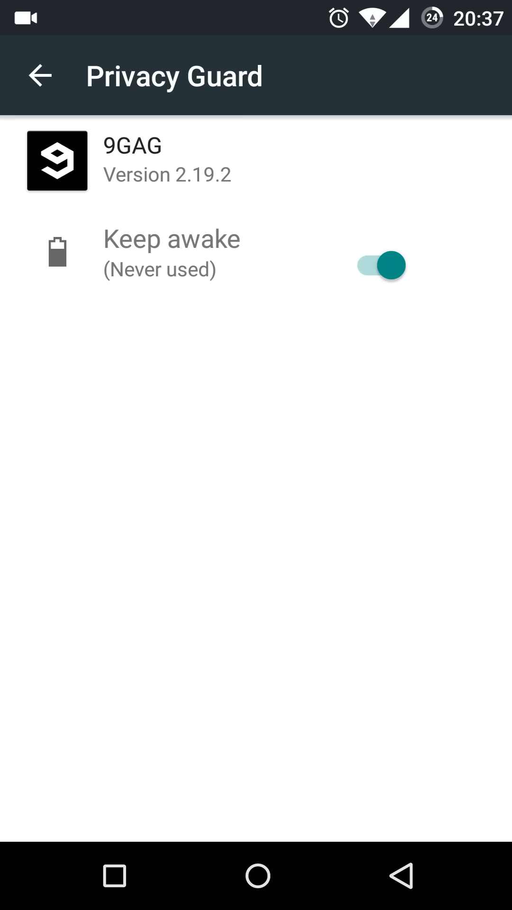
click(401, 875)
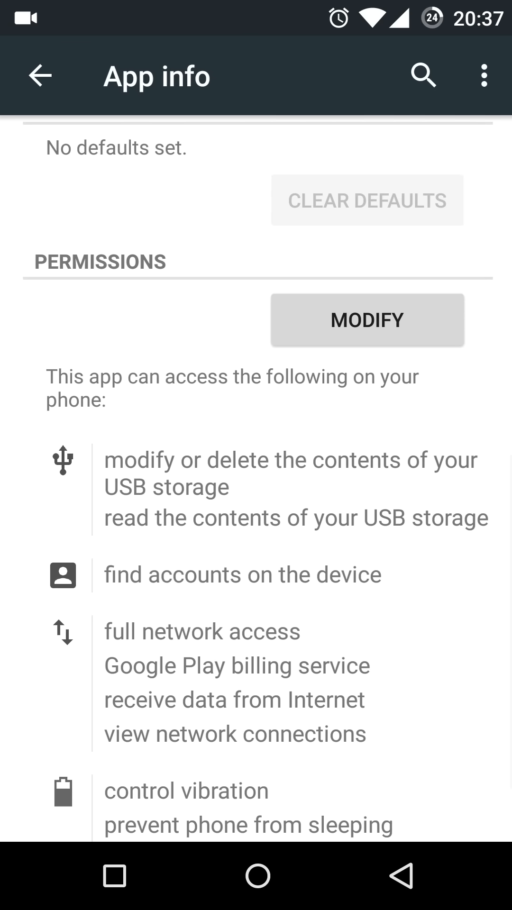
click(40, 75)
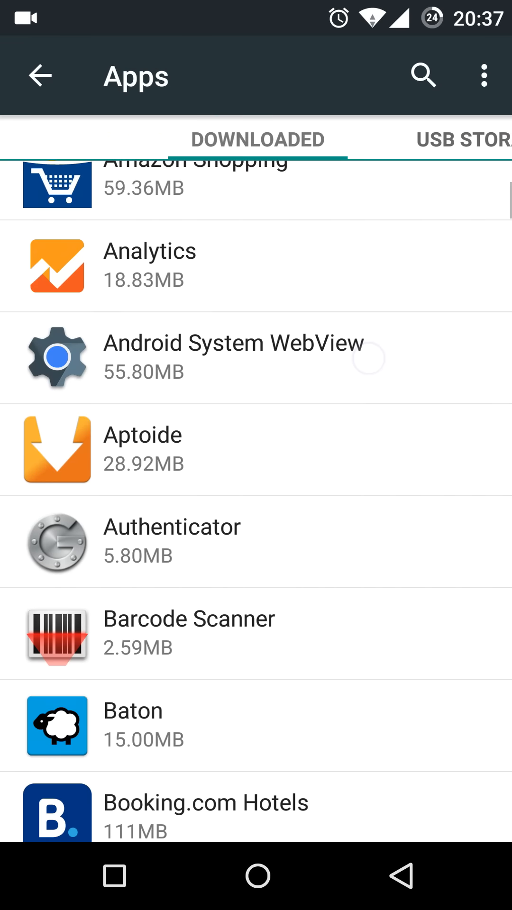
click(172, 527)
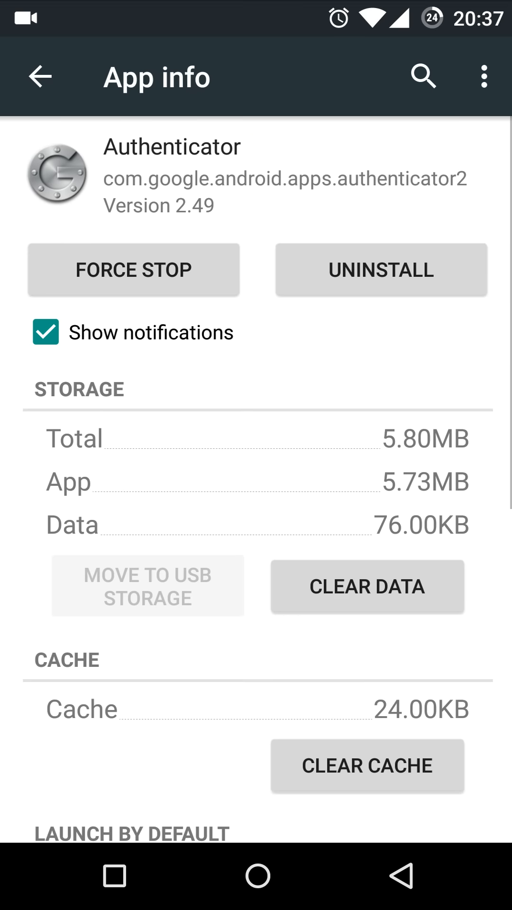